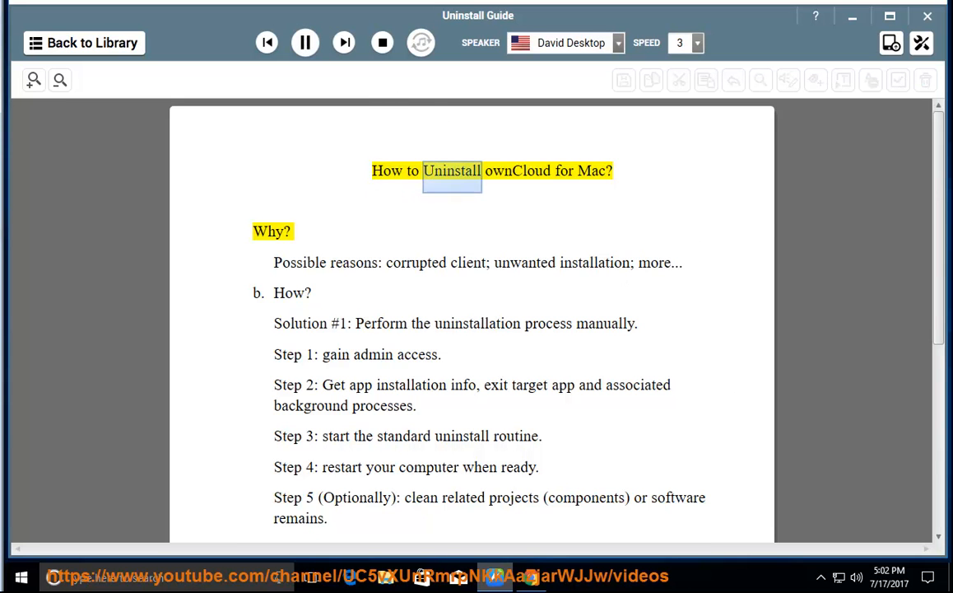
Step: Start read-aloud of the ownCloud uninstall guide from its title
{"action": "left_click", "coordinate": [305, 43]}
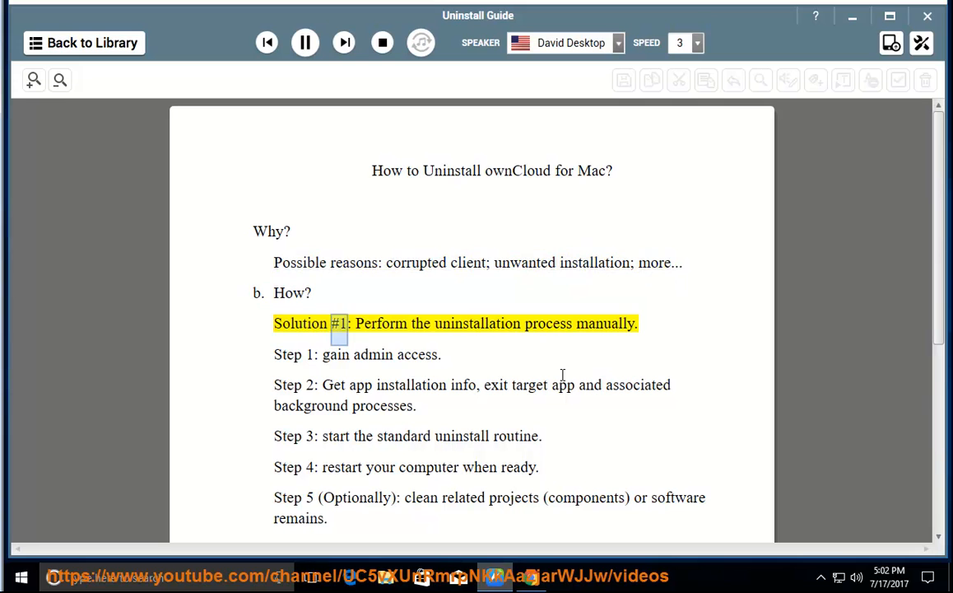
Step: Continue reading through Step 1 (gain admin access) and the following Solution #1 steps
{"action": "double_click", "coordinate": [603, 323]}
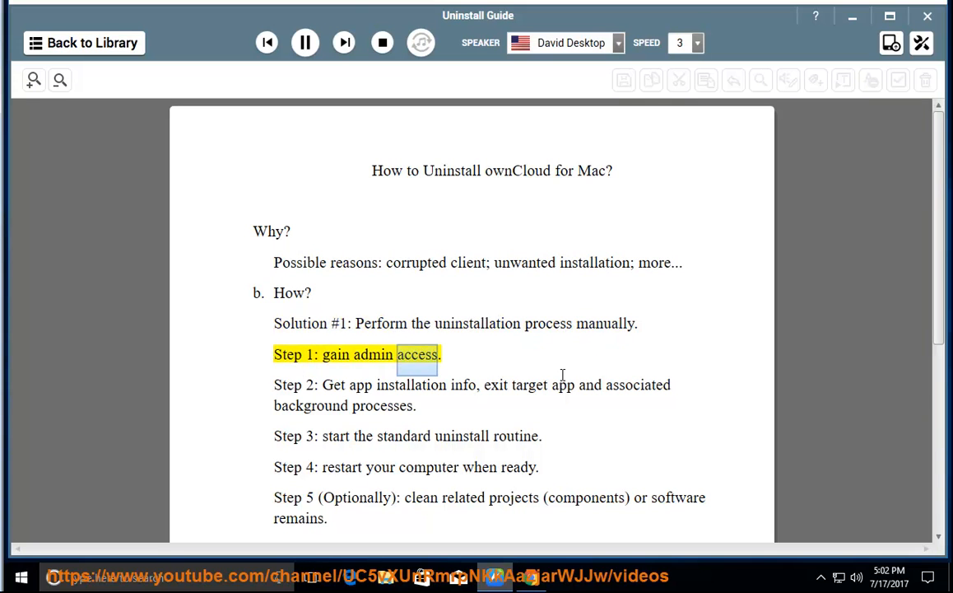
{"action": "left_click", "coordinate": [454, 385]}
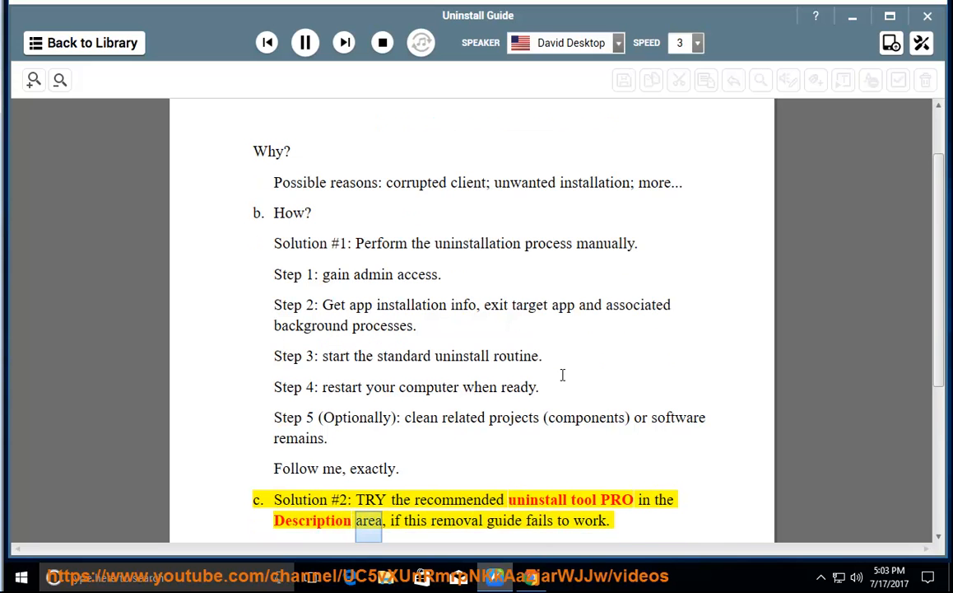
Step: Let playback read and highlight the Solution #2 sentence to its last word
{"action": "double_click", "coordinate": [591, 520]}
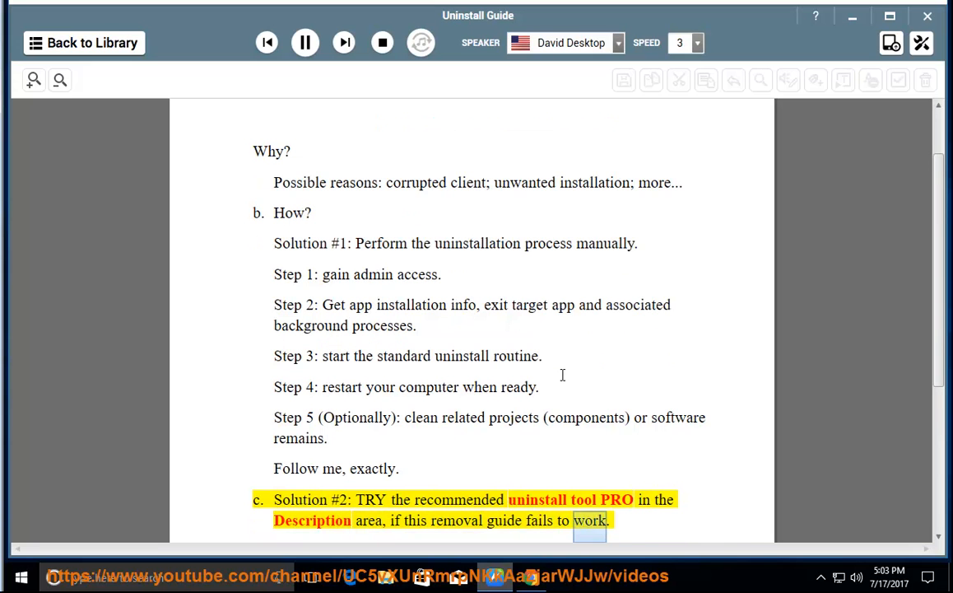